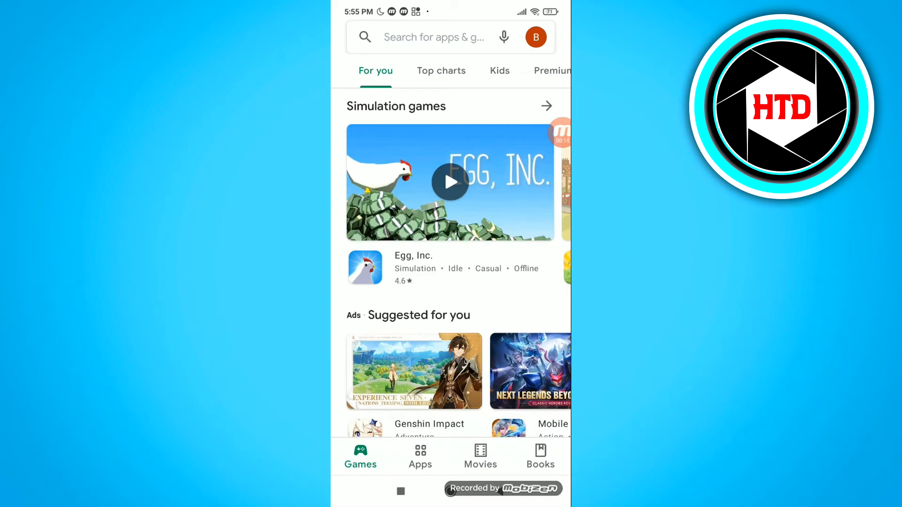
Open Manage apps & device from the profile account menu, showing 31 pending updates
left_click(536, 37)
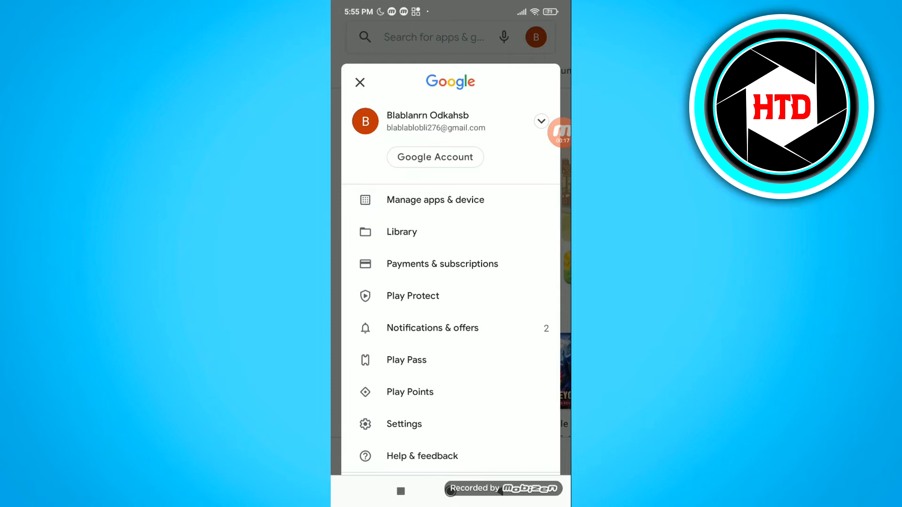
left_click(435, 200)
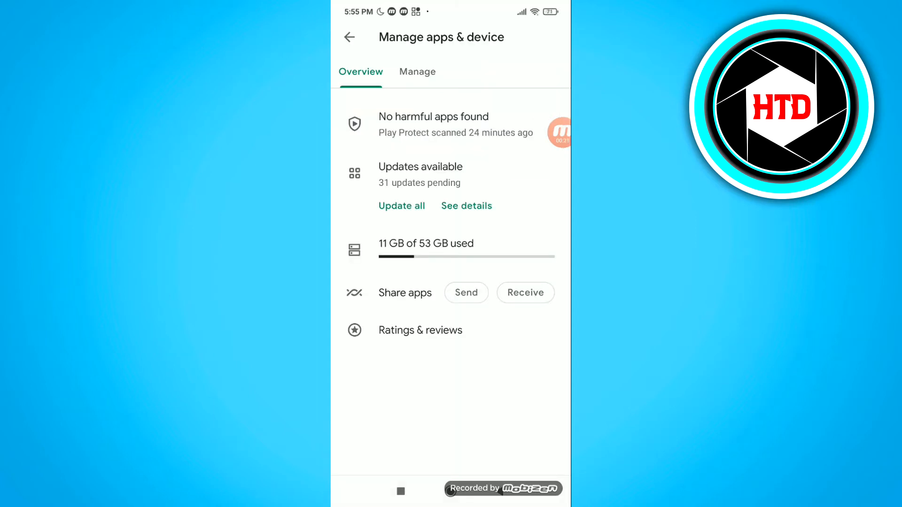
left_click(417, 72)
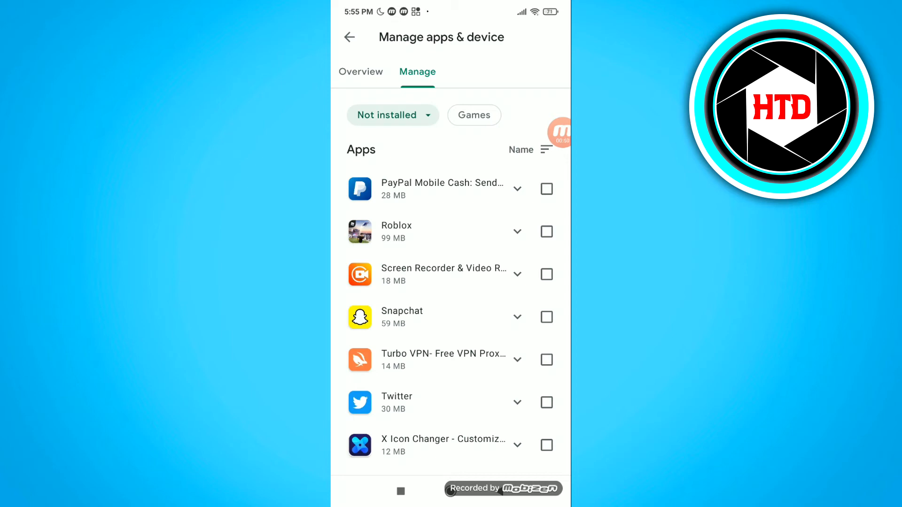
scroll("down", 3)
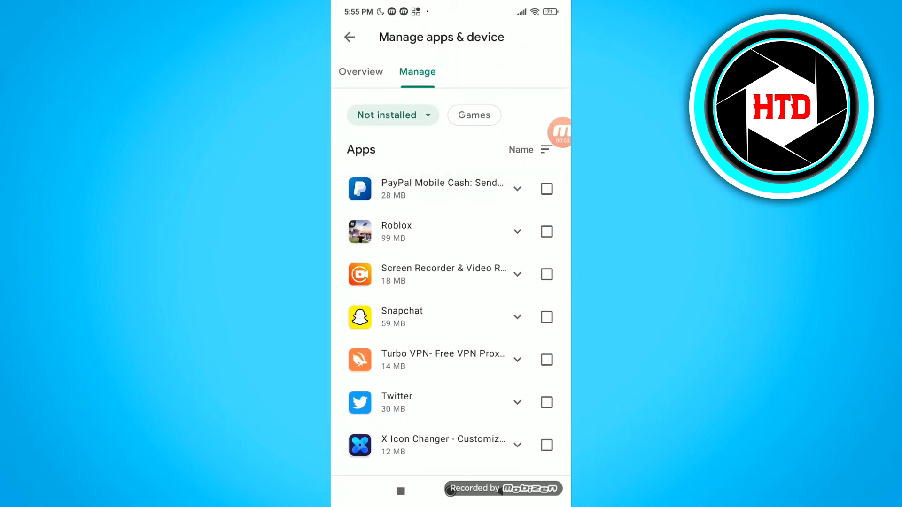
scroll("down", 3)
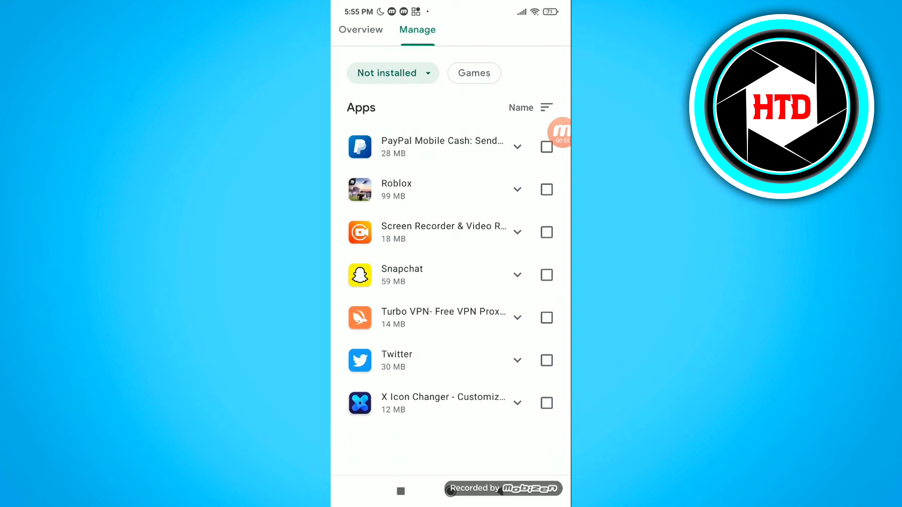